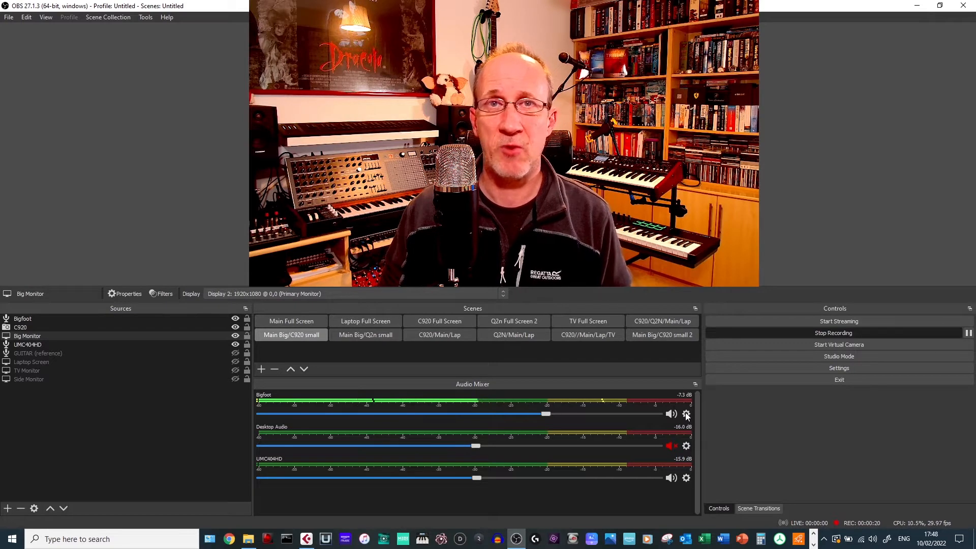
Show Advanced Audio Properties with each source's sync offset, including the Bigfoot microphone.
left_click(685, 414)
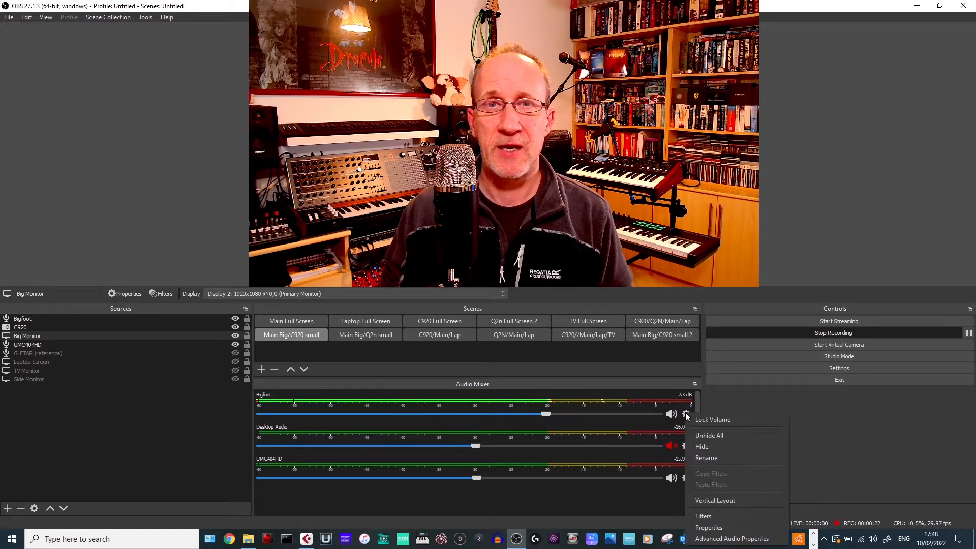
mouse_move(732, 539)
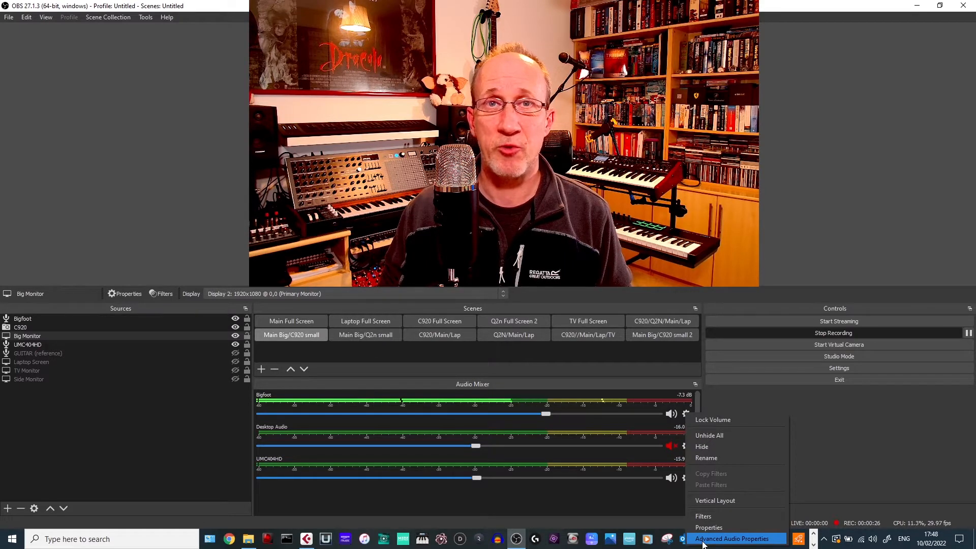
left_click(734, 539)
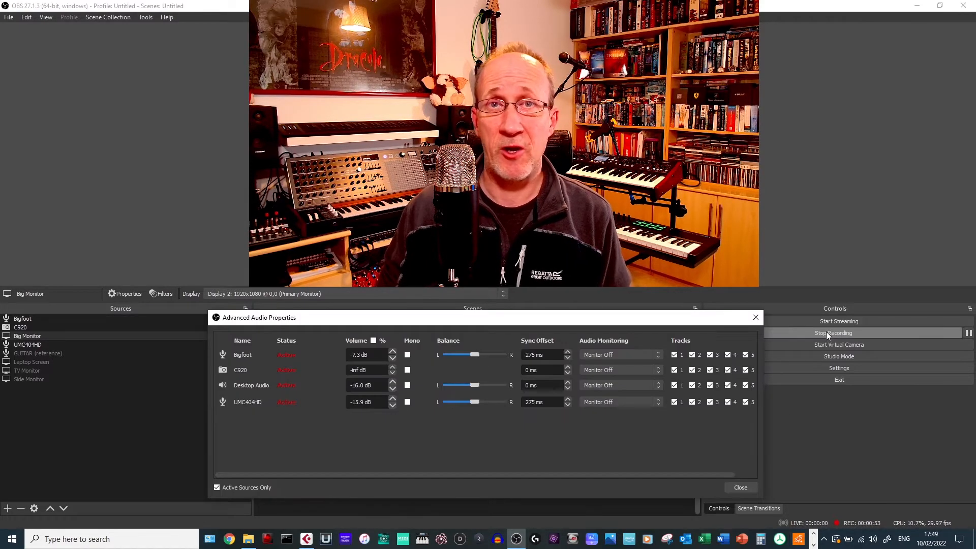